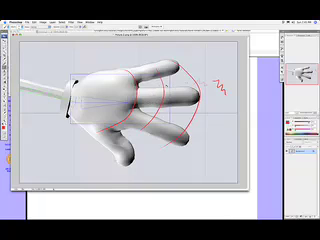
# Open a menu of commands from the Photoshop menu bar over the glove artwork.
pyautogui.click(108, 22)
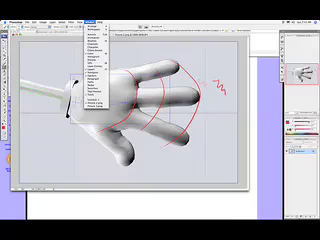